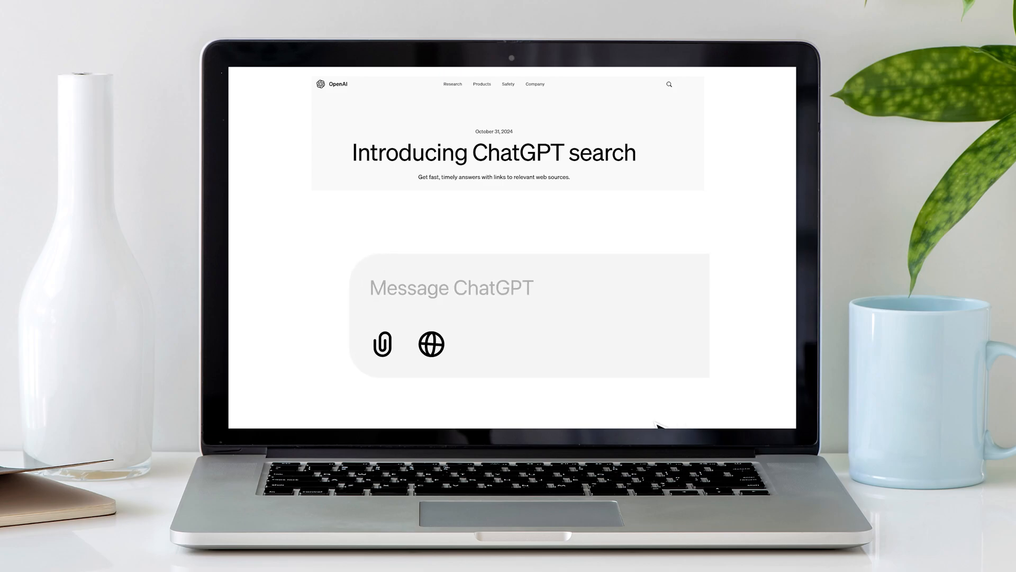
Step: With Search on, send a request to plan a road trip along the Amalfi Coast
click(430, 343)
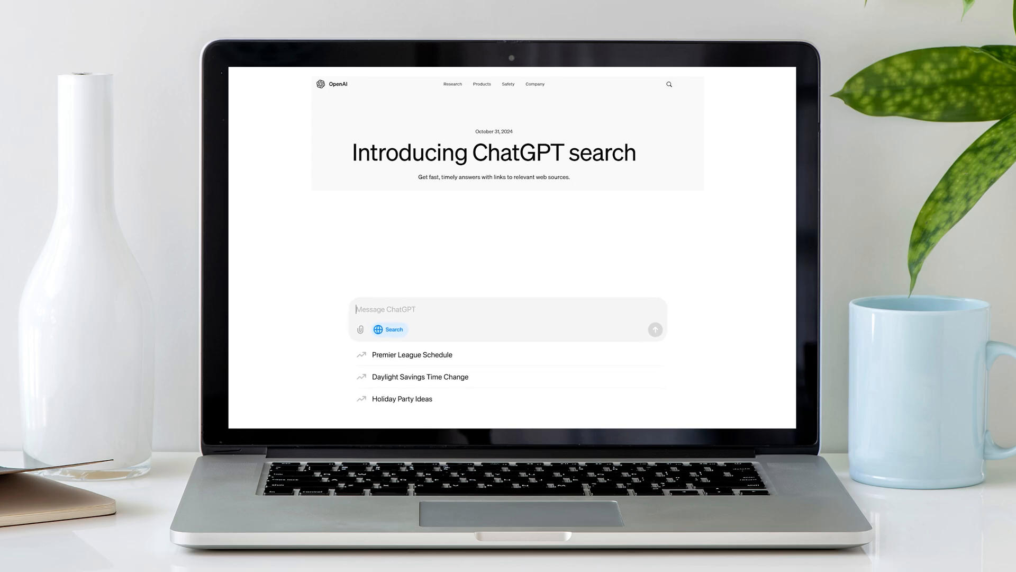
text(help me plan a road trip along the amal)
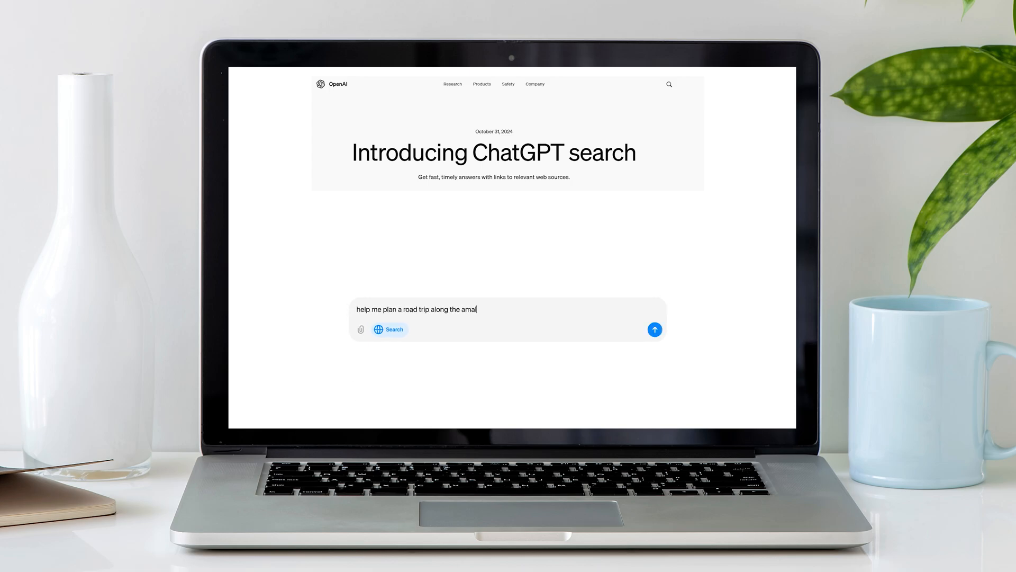
click(655, 330)
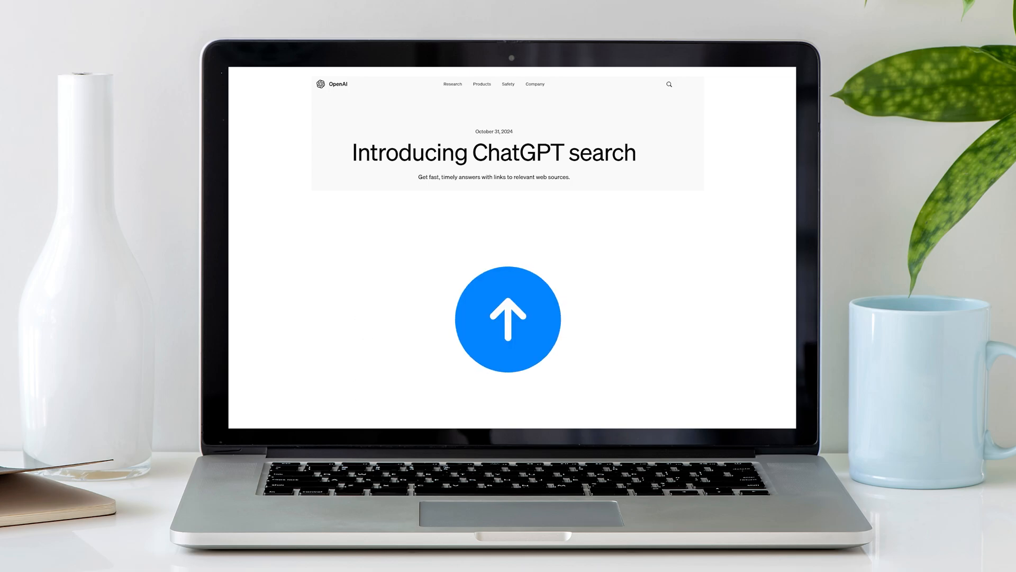
click(507, 319)
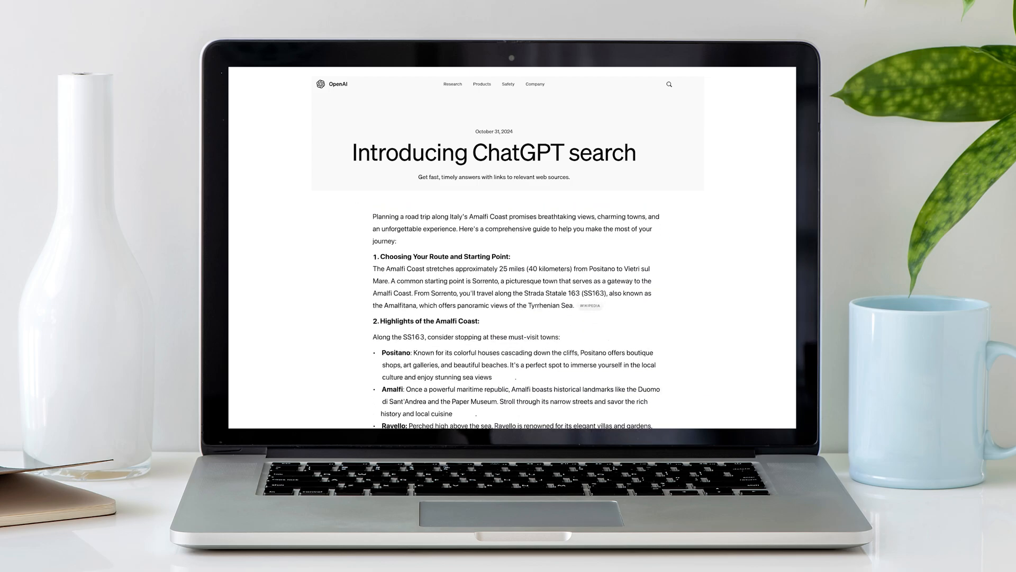
scroll(down, 3)
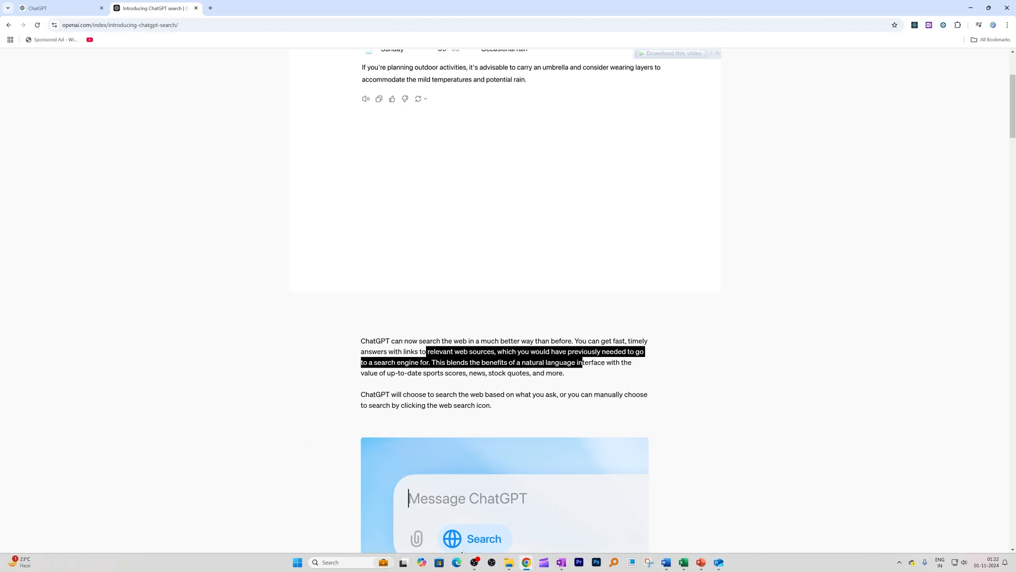
scroll(down, 3)
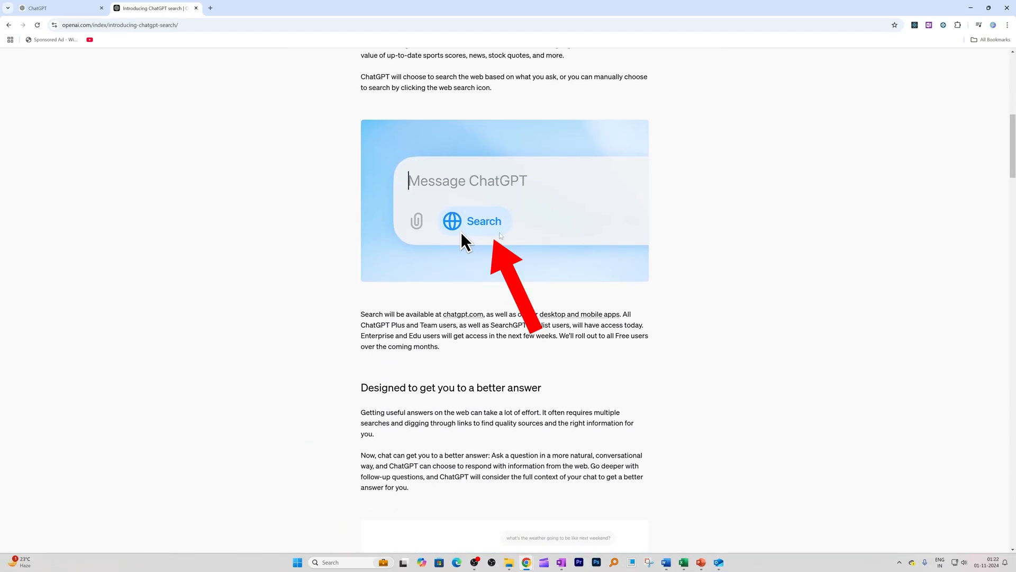
click(58, 7)
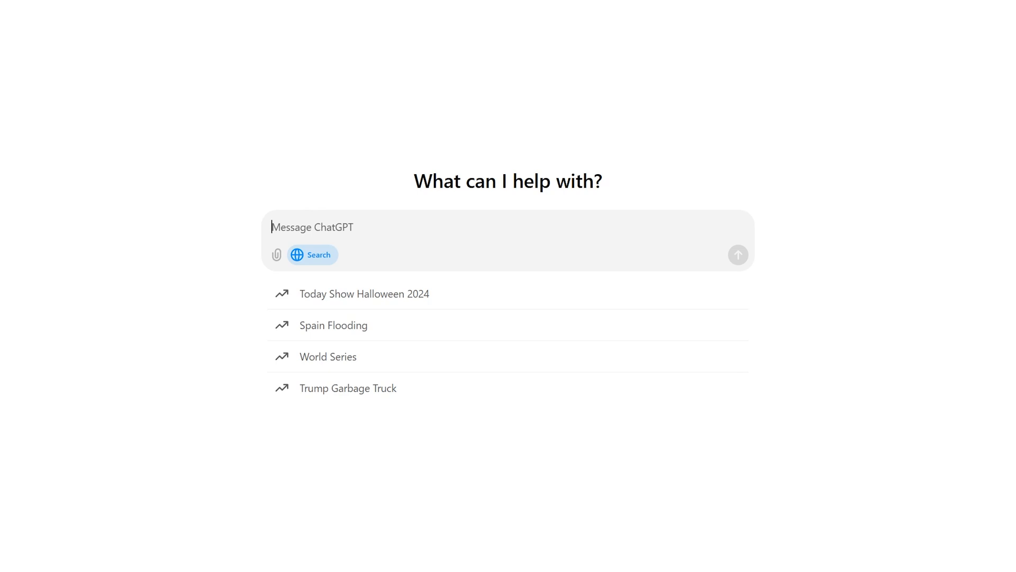
mouse_move(64, 4)
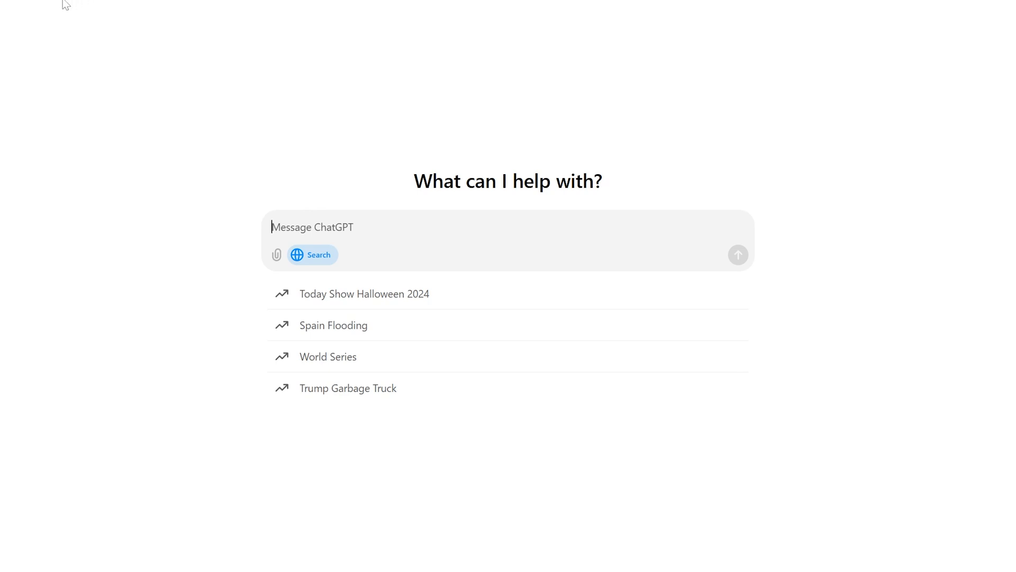
mouse_move(110, 77)
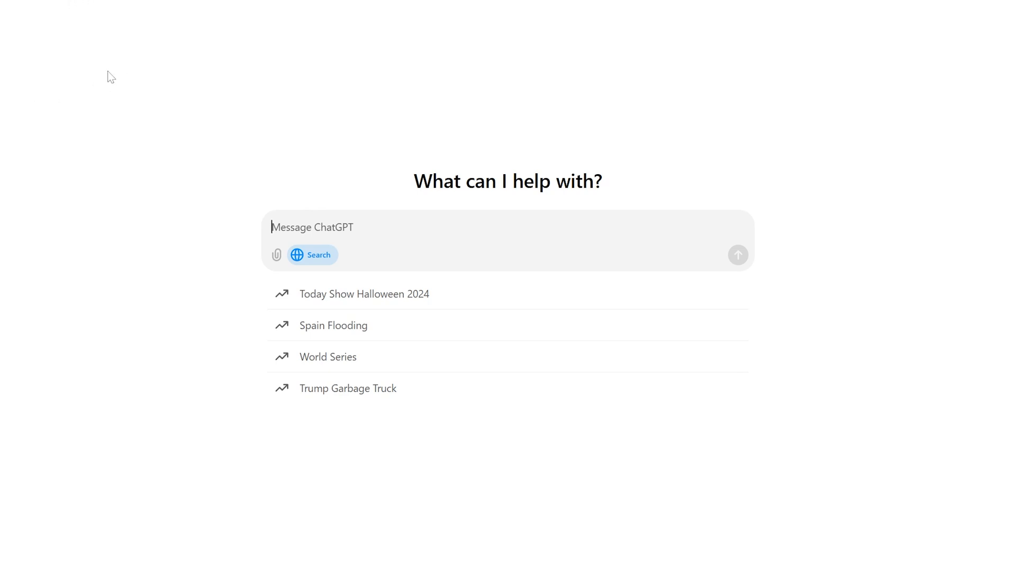
mouse_move(189, 133)
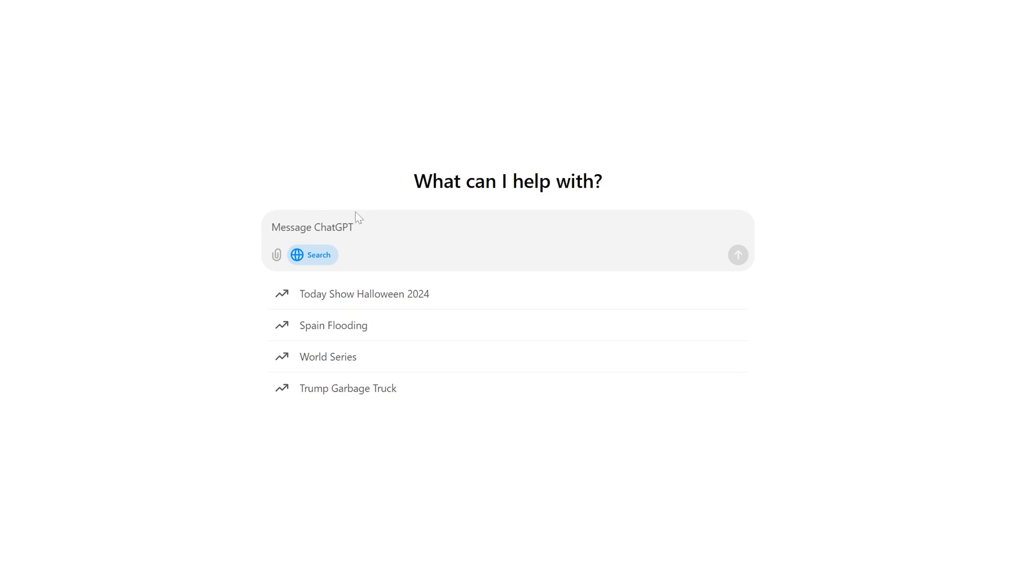
Step: Enter 'apple stock' in the message box without sending it yet
text(a)
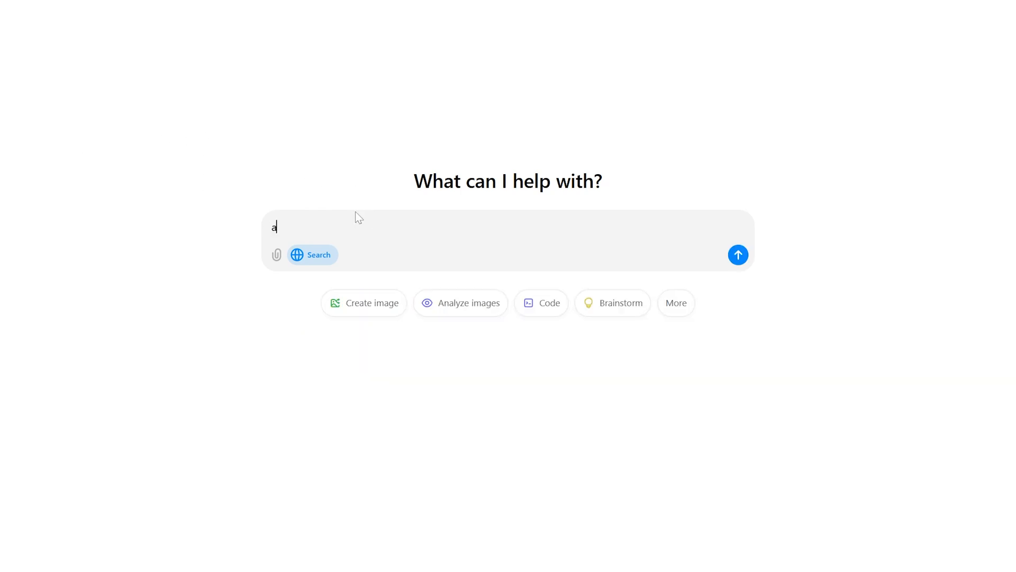
text(pple stock)
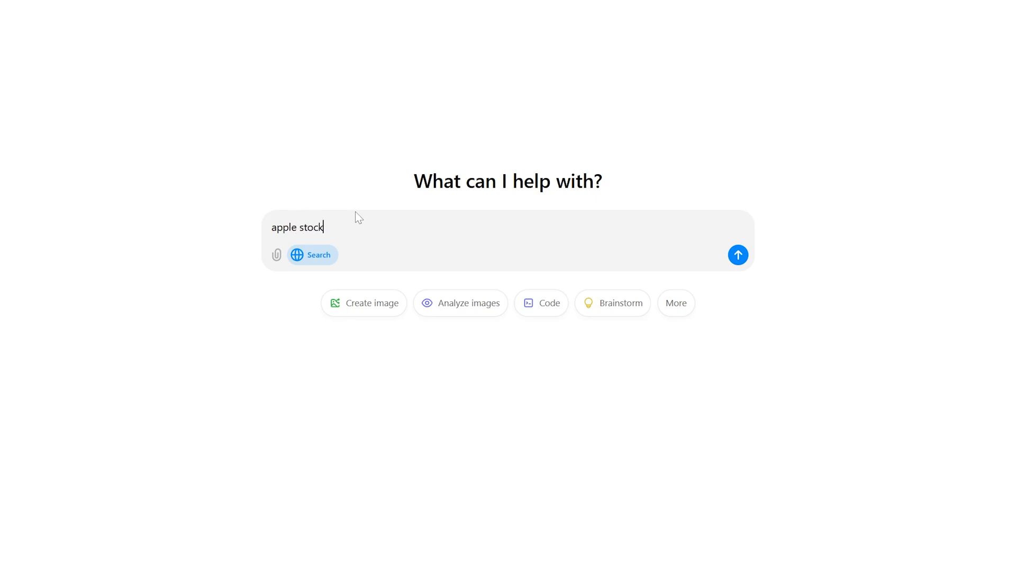
Step: Send the Apple stock query, view the 5D then YTD chart, and select the earnings paragraph
click(738, 255)
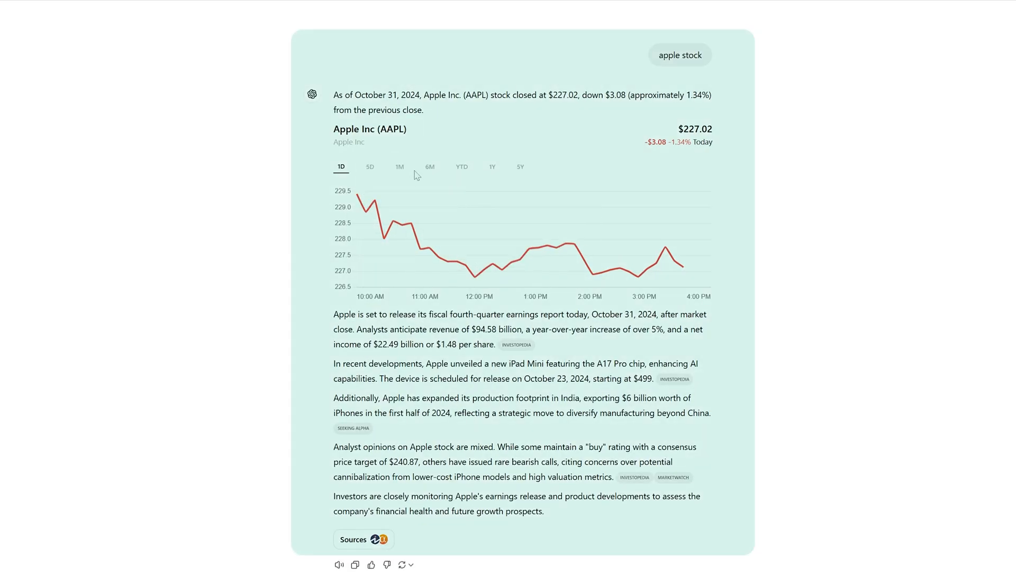
click(369, 166)
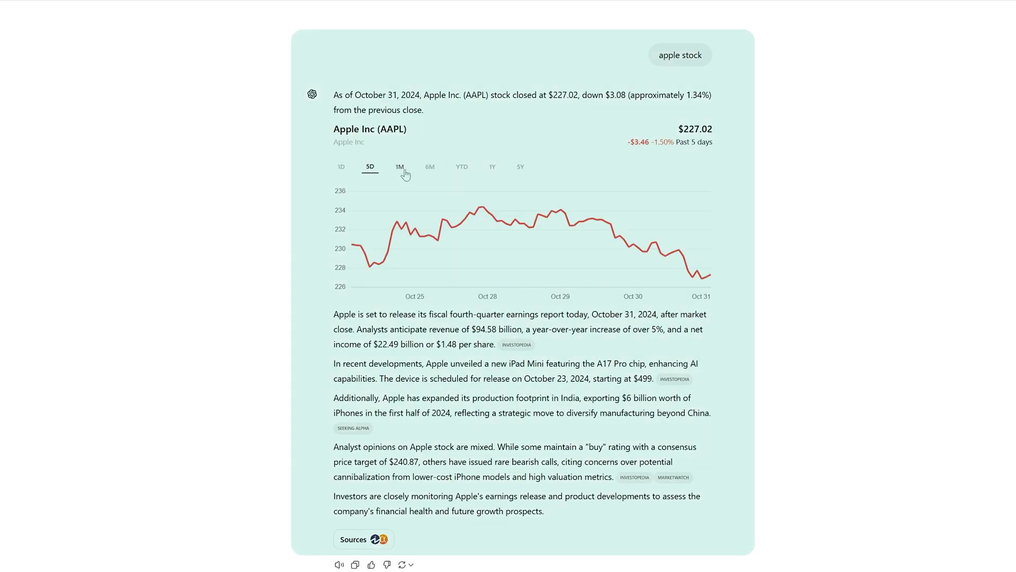
click(461, 166)
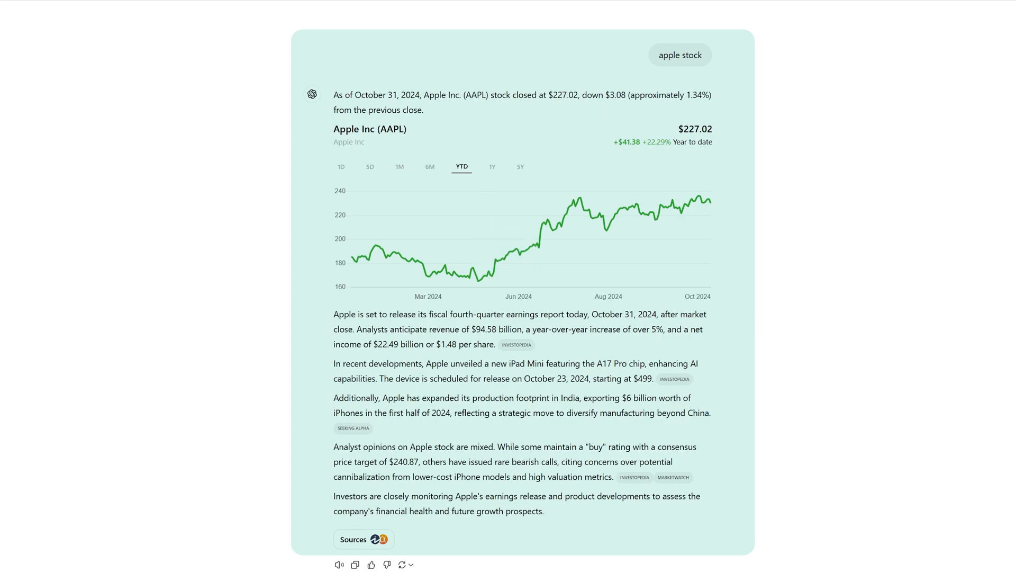
drag(333, 314, 695, 328)
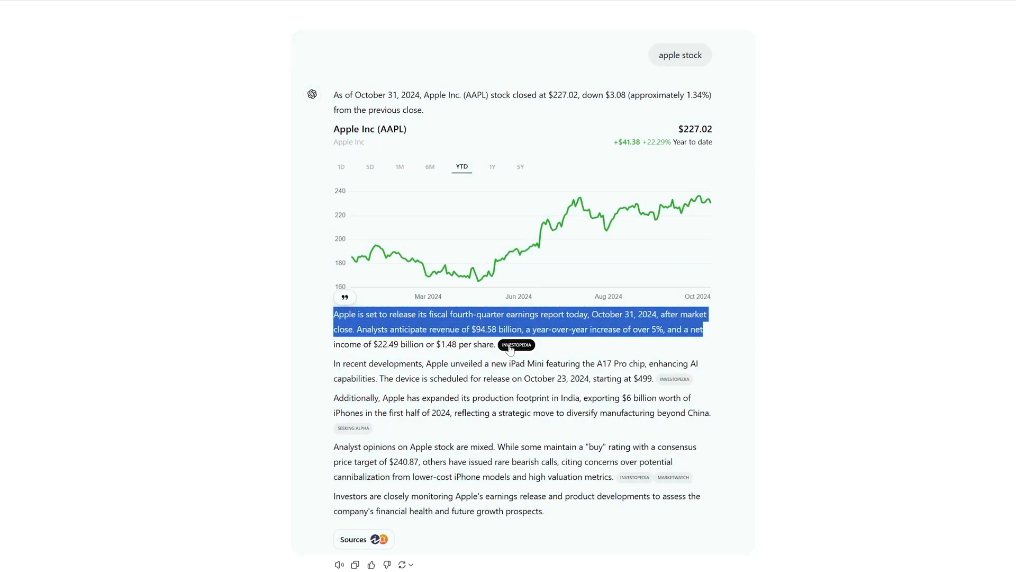
Step: Follow the Investopedia citation to the Apple earnings preview article
click(516, 344)
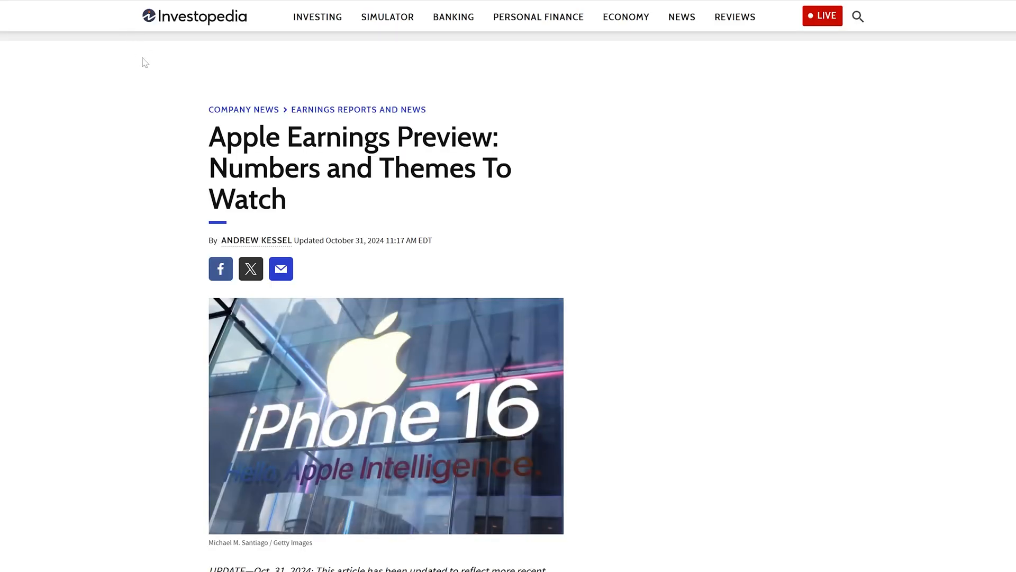
scroll(down, 3)
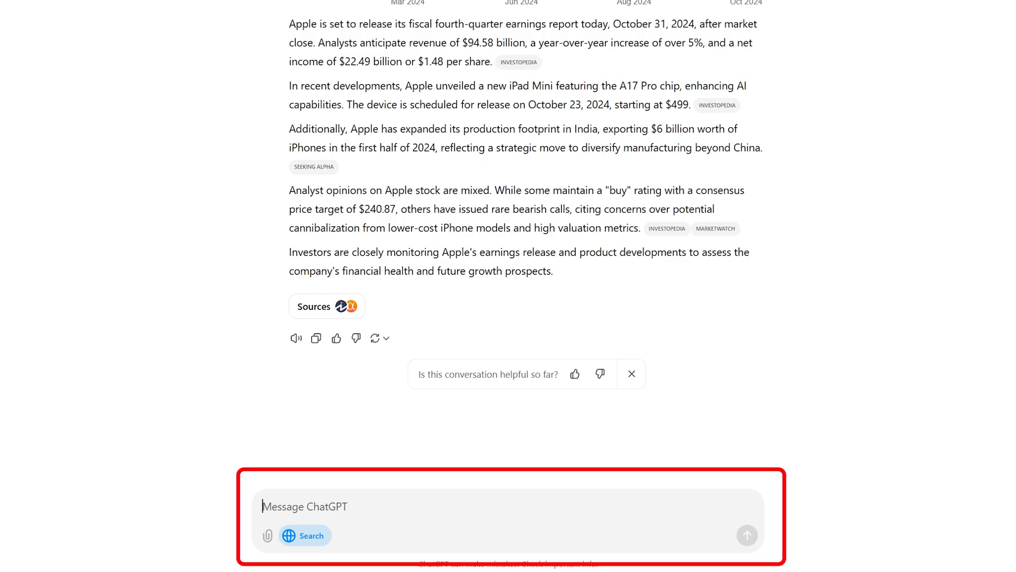
Step: Send an 'India' query and read its overview of geography, economy and culture
text(Inda)
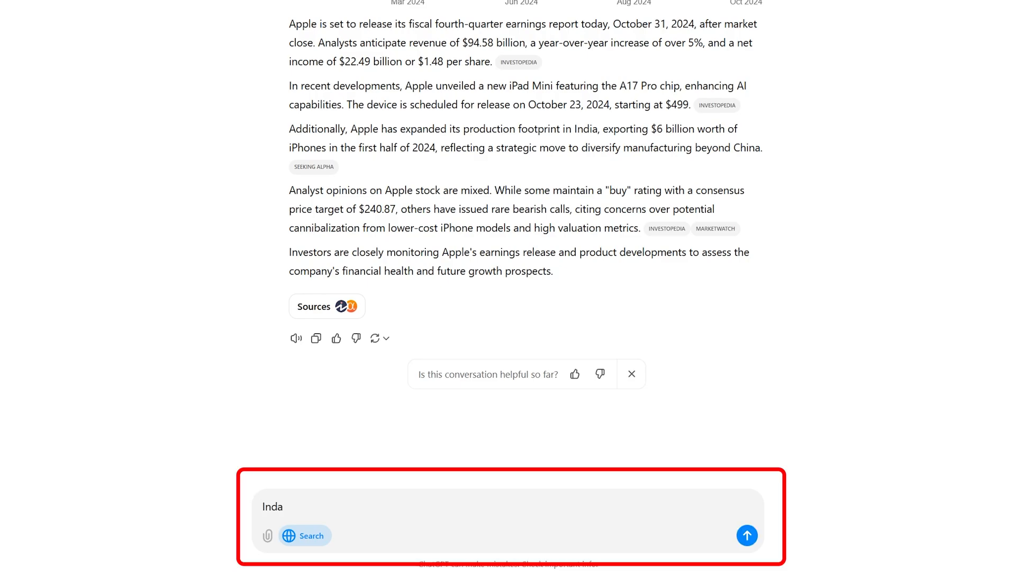
click(747, 535)
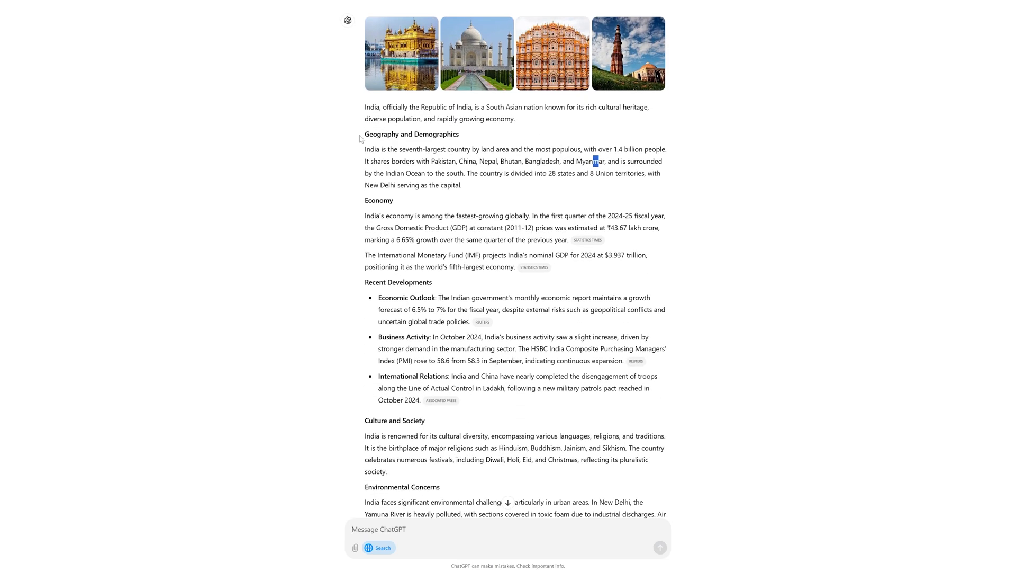
scroll(down, 3)
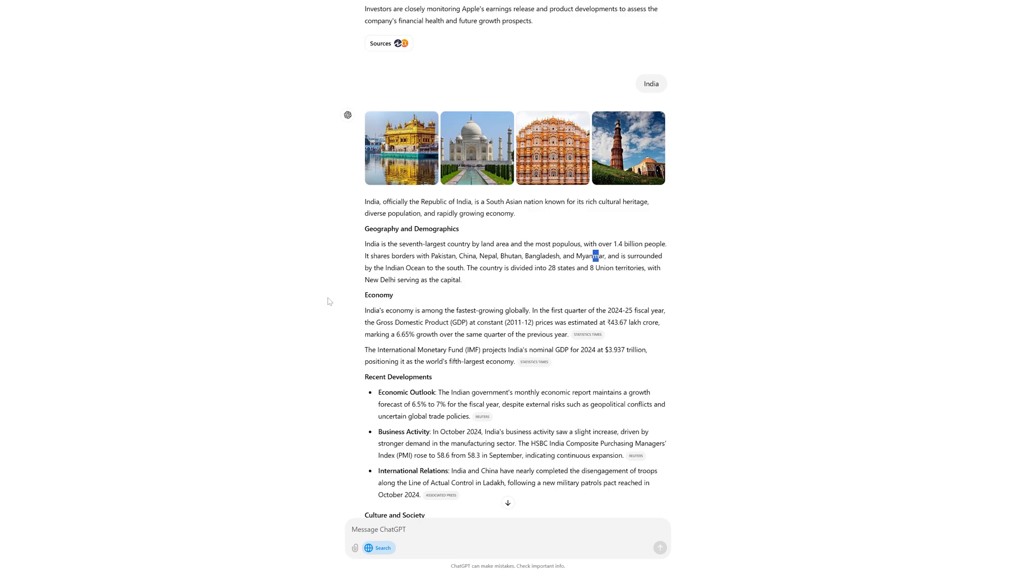
scroll(up, 3)
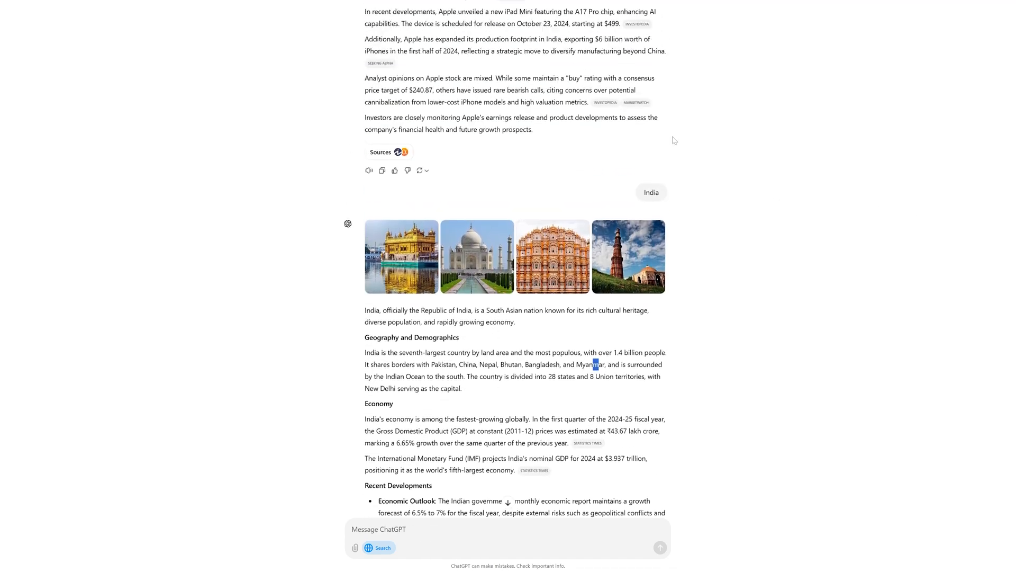
scroll(down, 3)
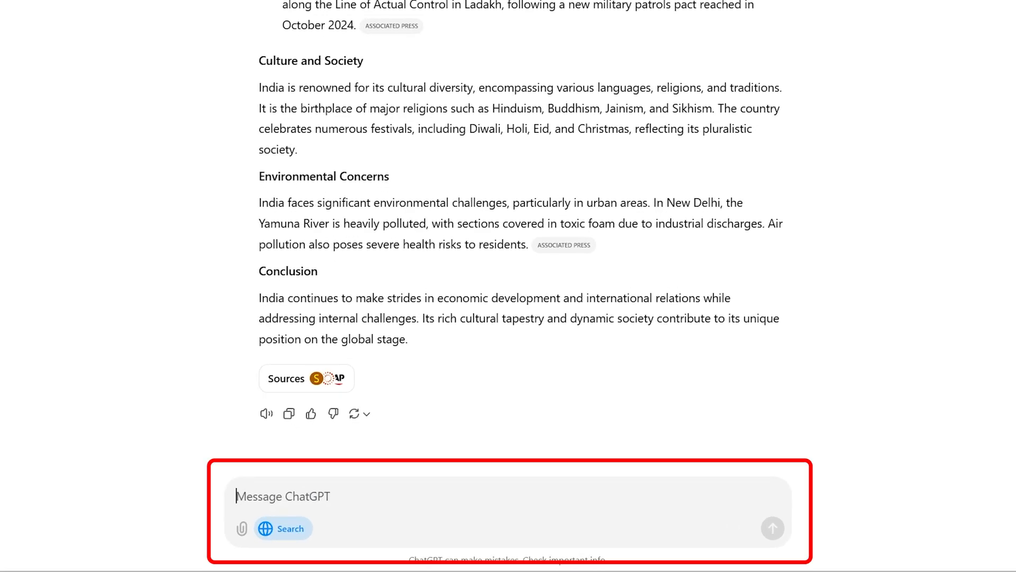
Step: Send 'latest news in NY' and scroll through the cited headlines to the Sources row
text(latest news)
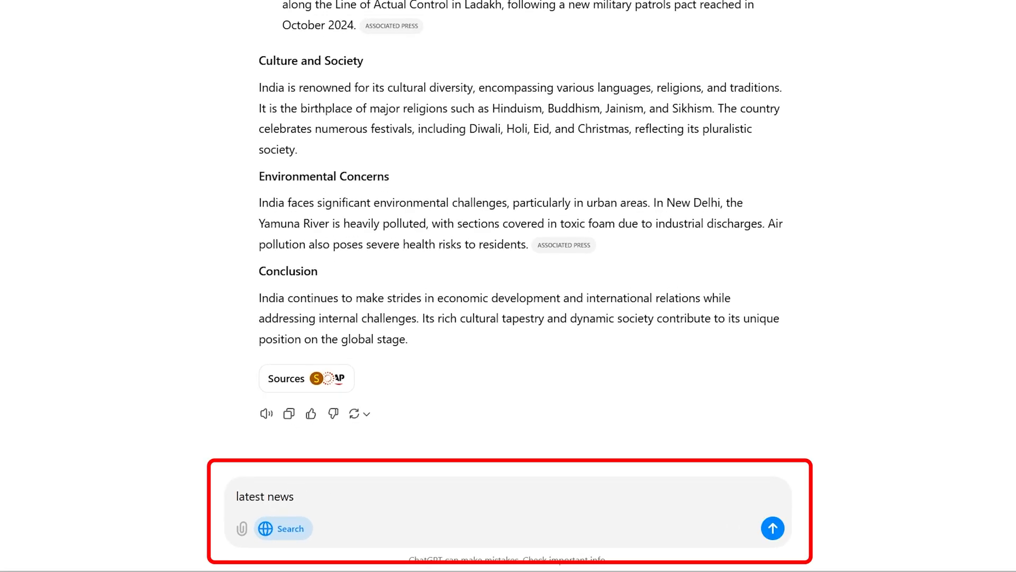
text(in)
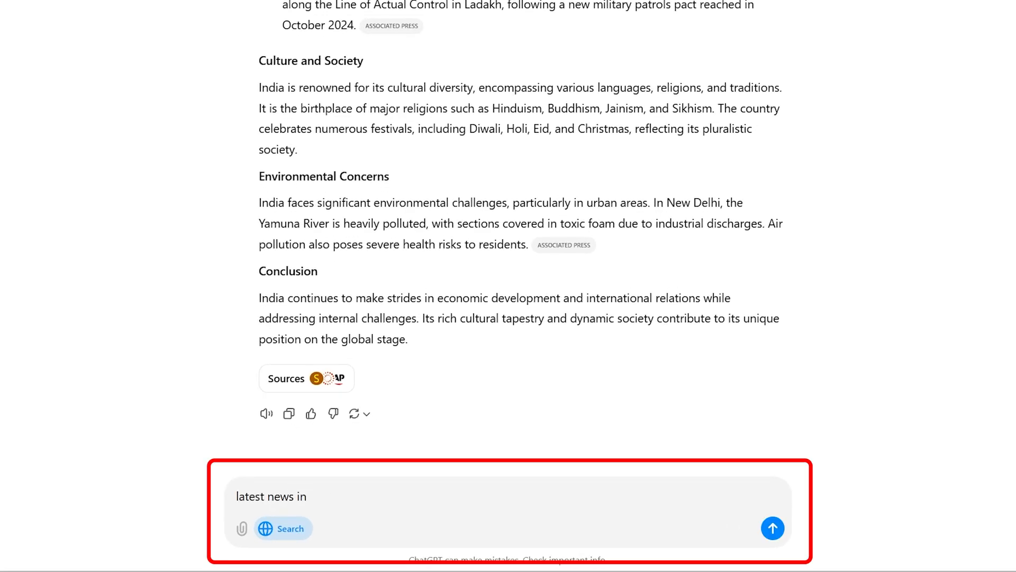
click(772, 527)
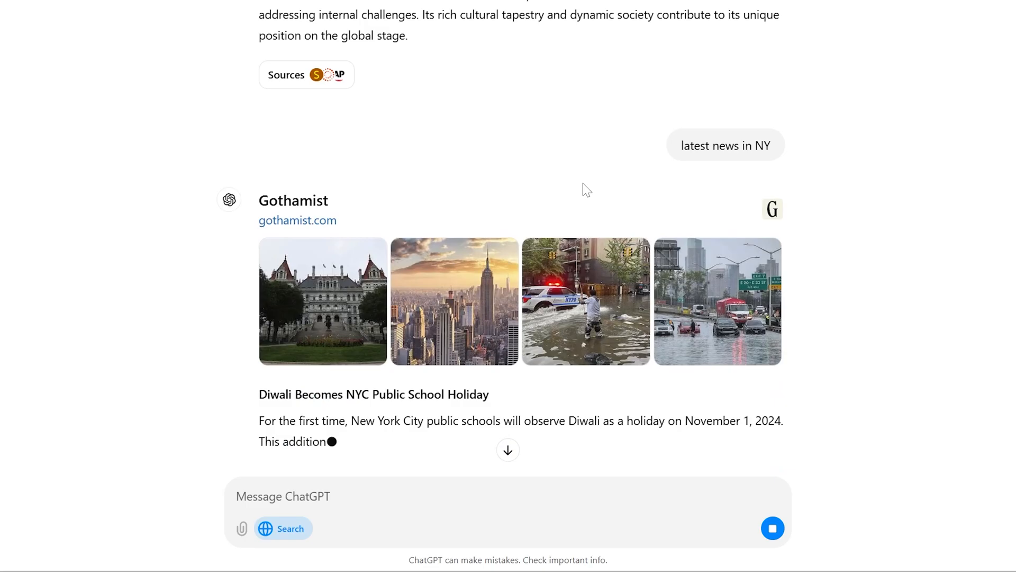
scroll(down, 3)
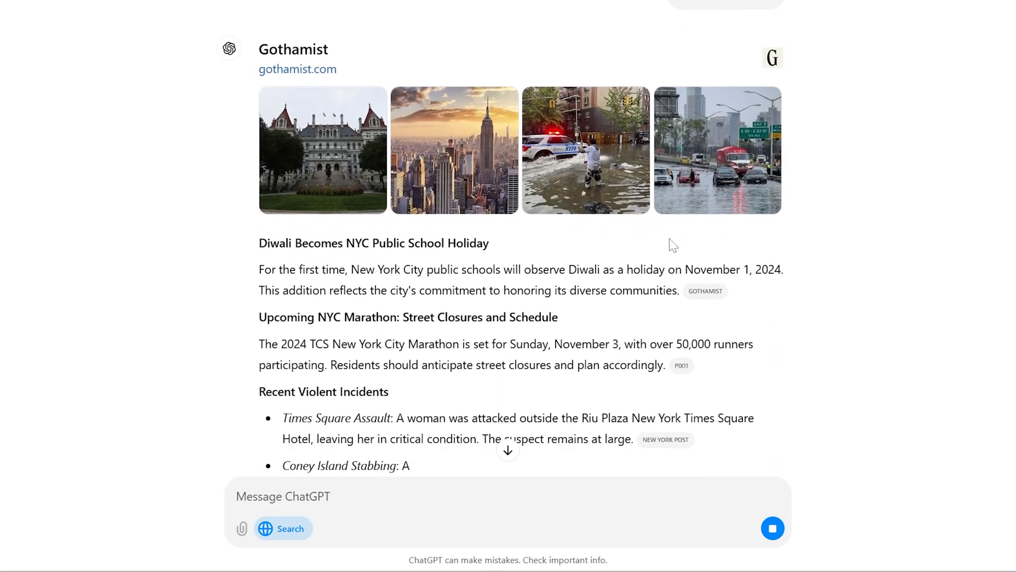
scroll(down, 3)
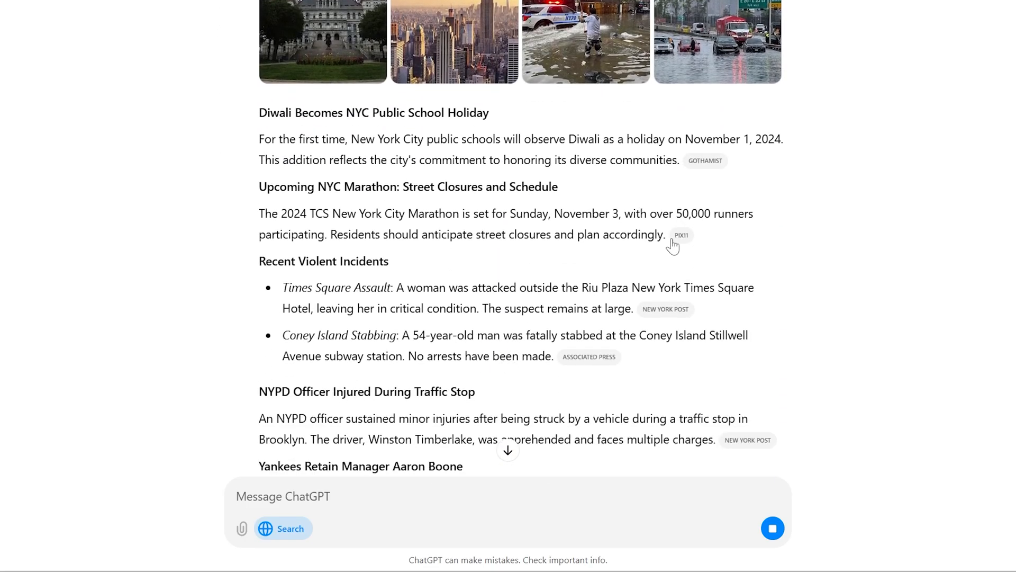
scroll(down, 3)
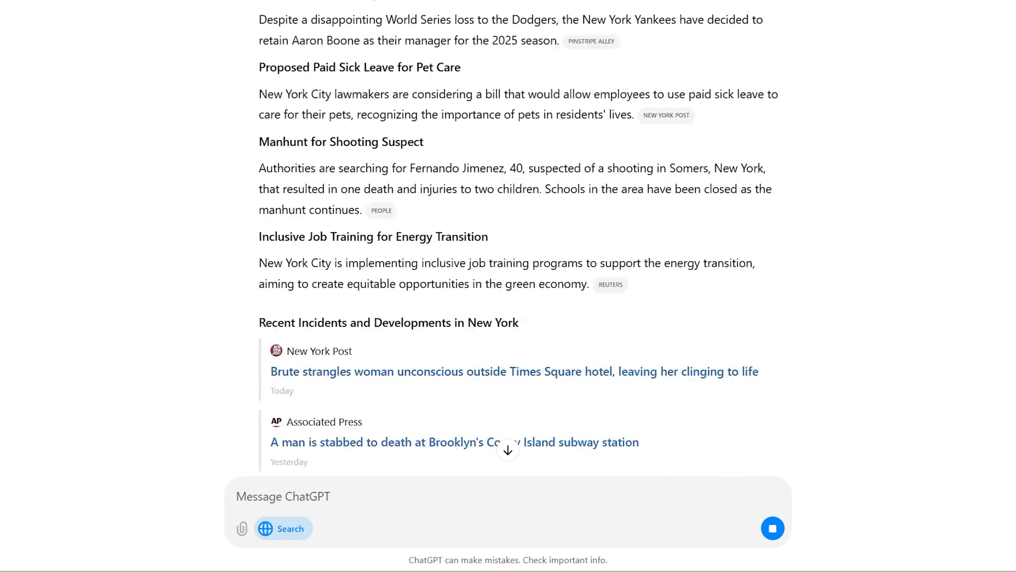
scroll(down, 3)
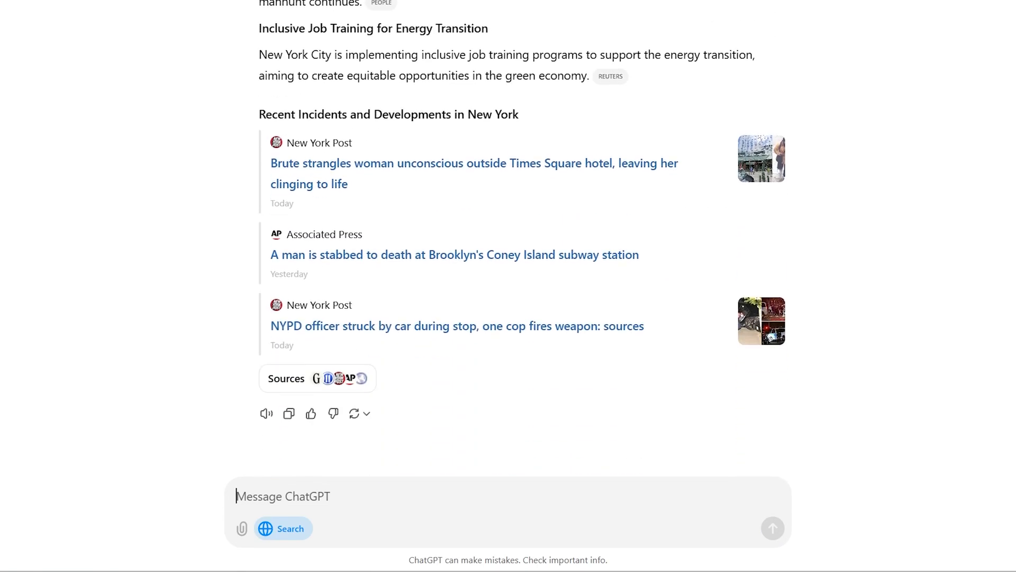
mouse_move(308, 527)
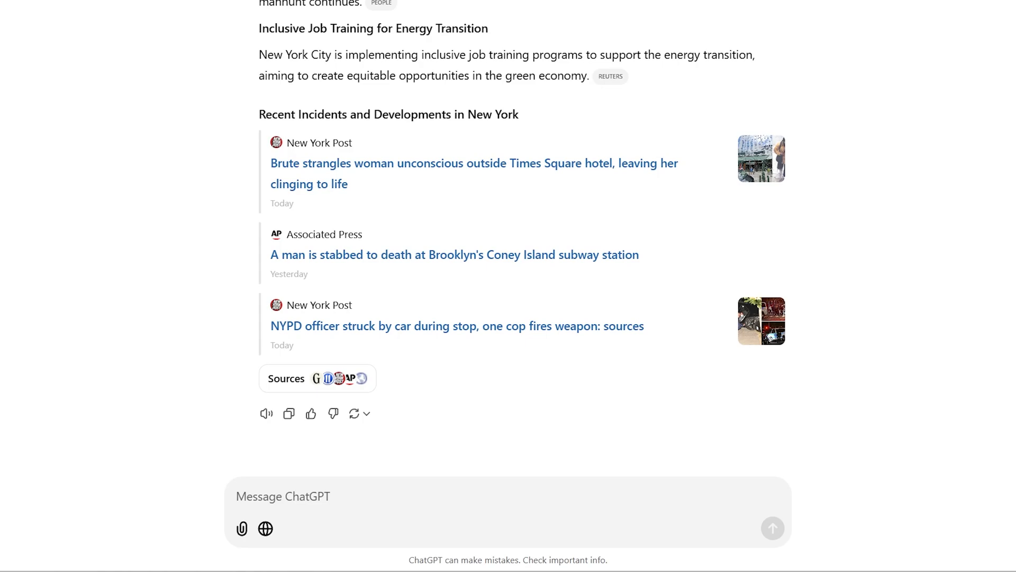
Step: Send 'weather today' to get Gurugram's current conditions and weekly forecast
text(weather)
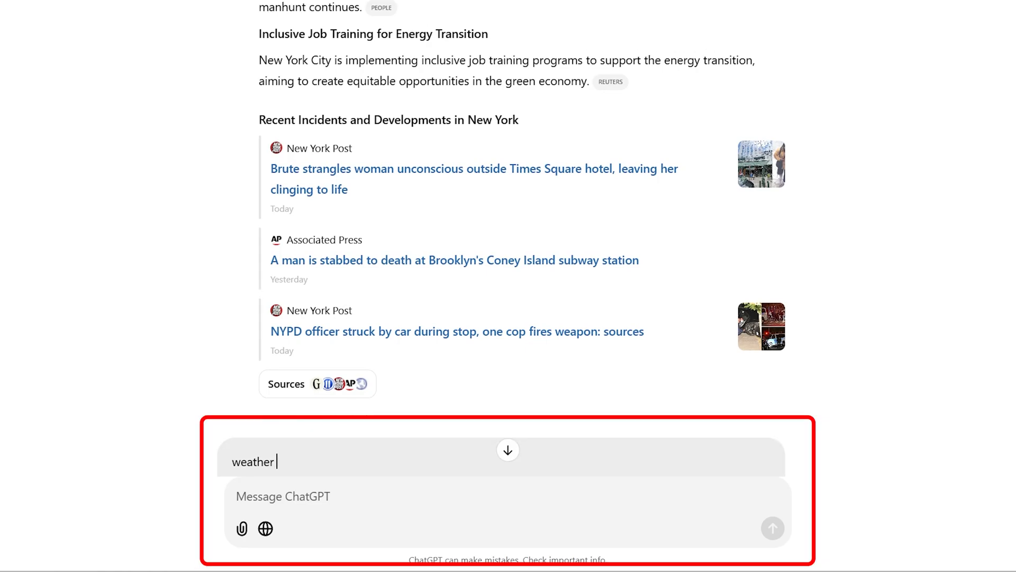
text(today)
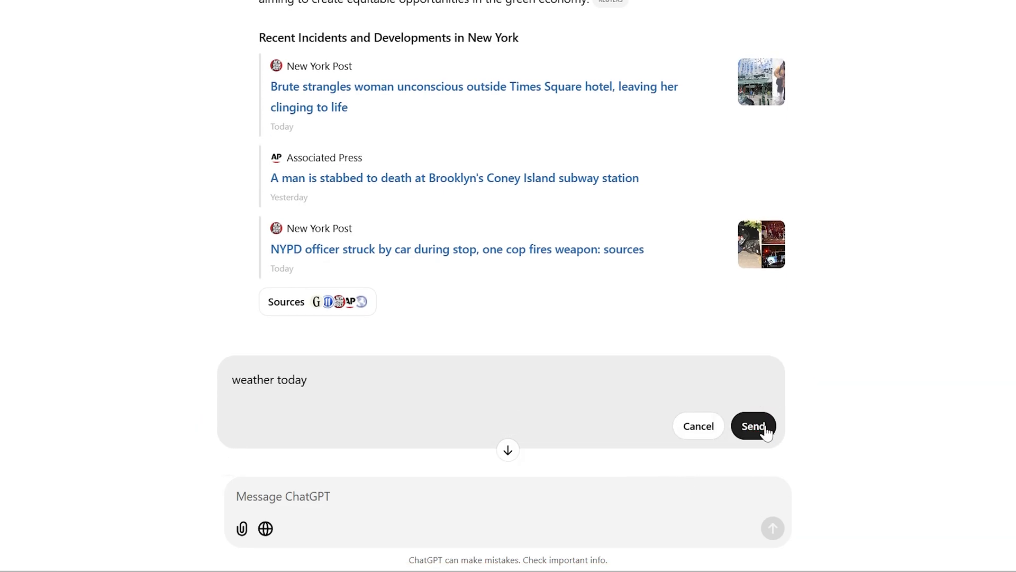
click(753, 426)
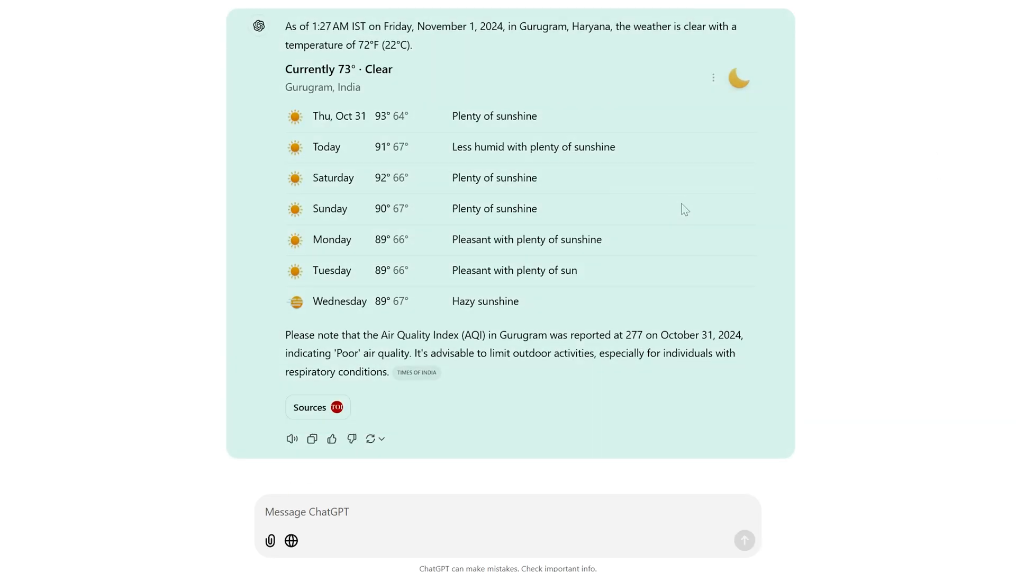
mouse_move(689, 203)
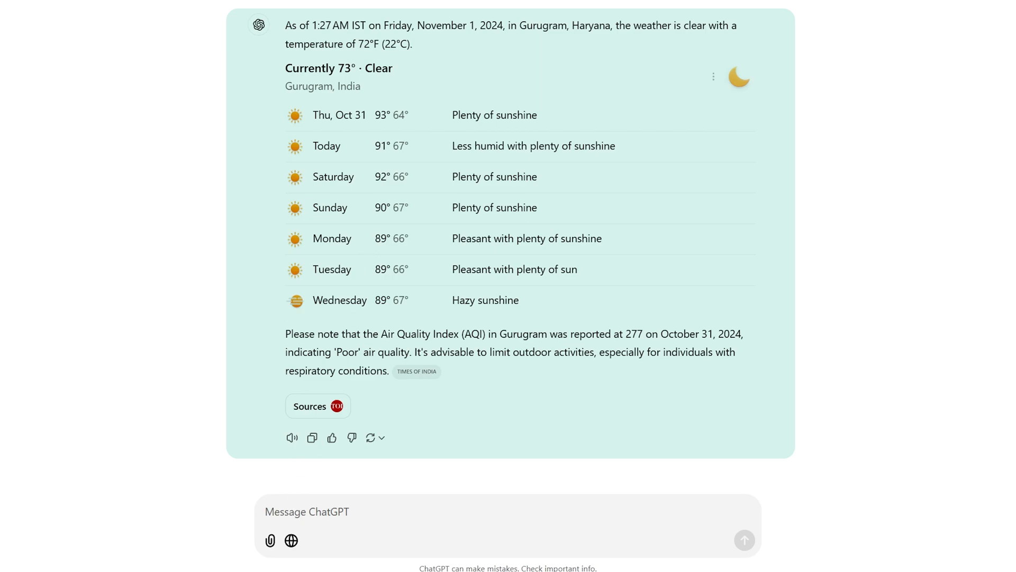
Step: Send 'iPhone 16 vs. 16 Pro' with Search on and read the comparison through pricing and conclusion
text(iPhone 16 vs. 16 Pro)
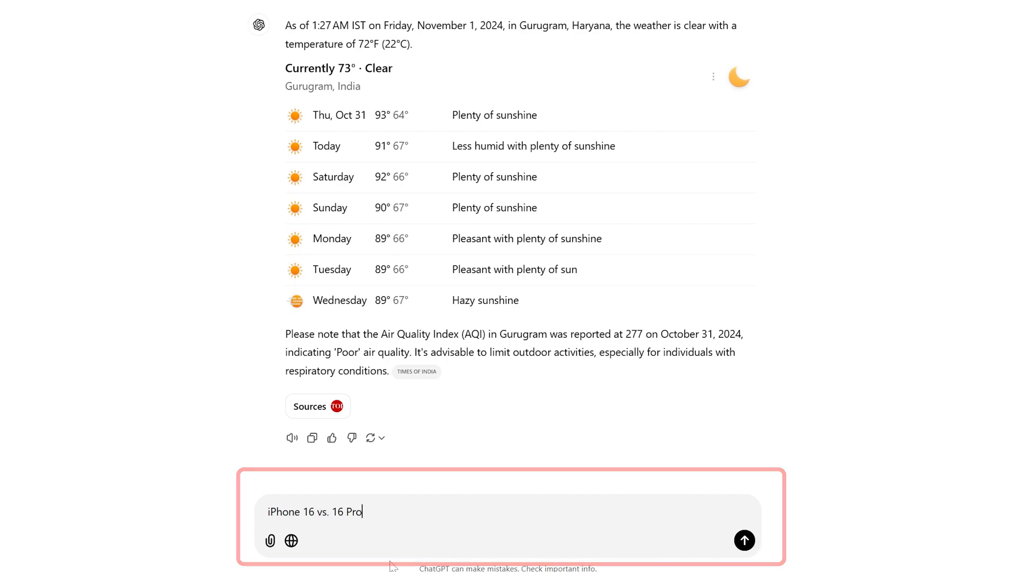
click(290, 540)
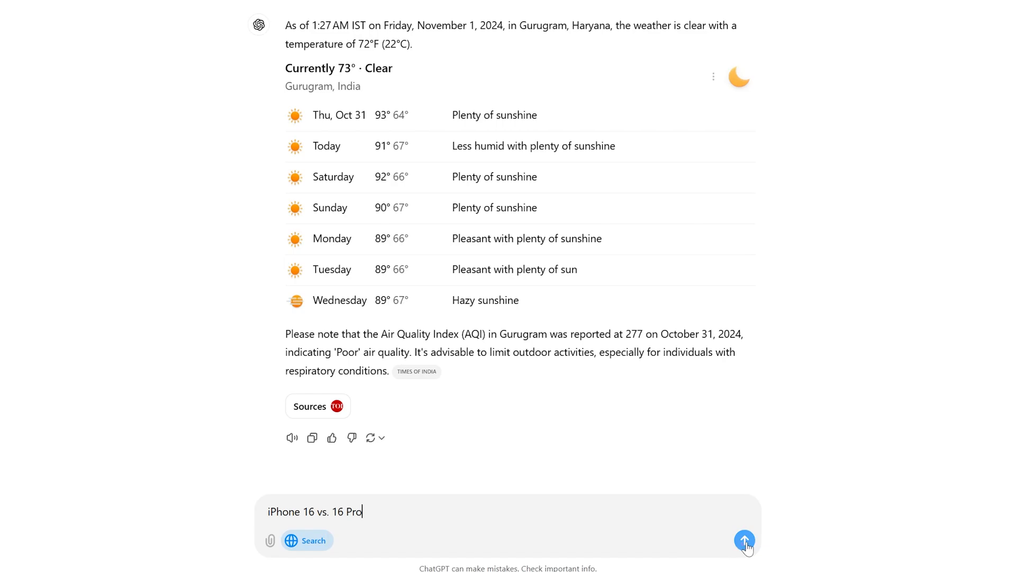
click(744, 540)
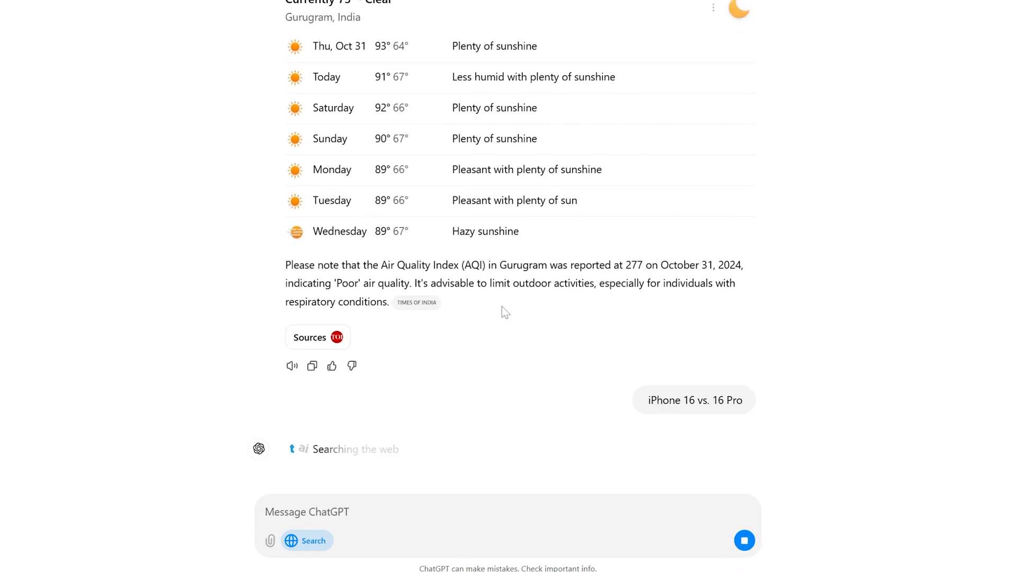
scroll(down, 3)
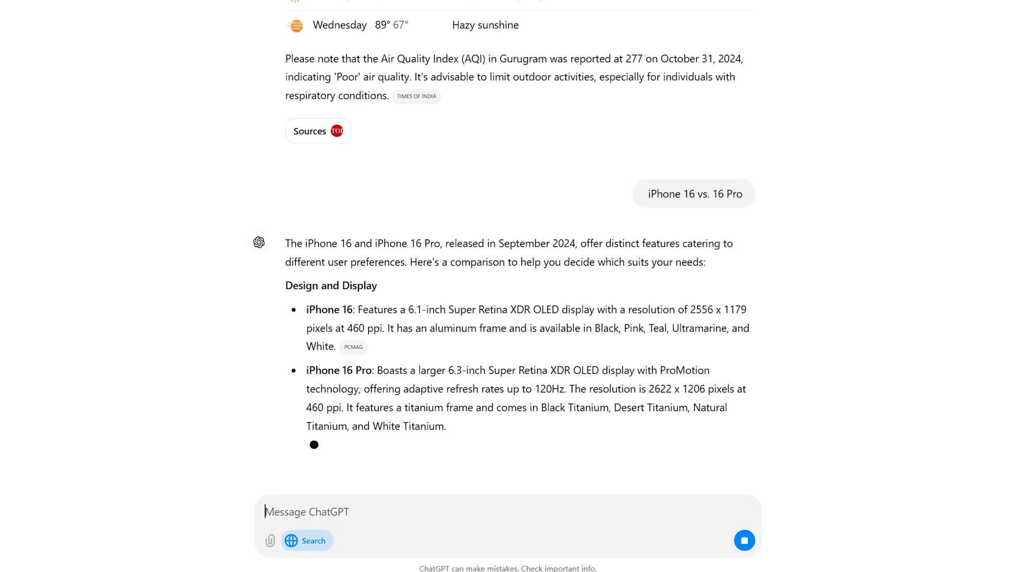
scroll(down, 3)
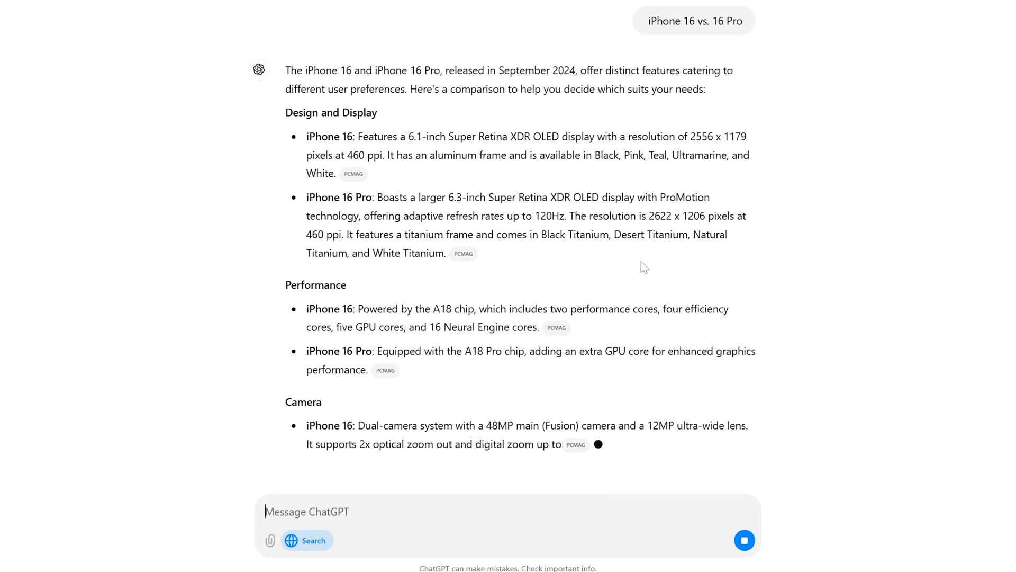
scroll(down, 3)
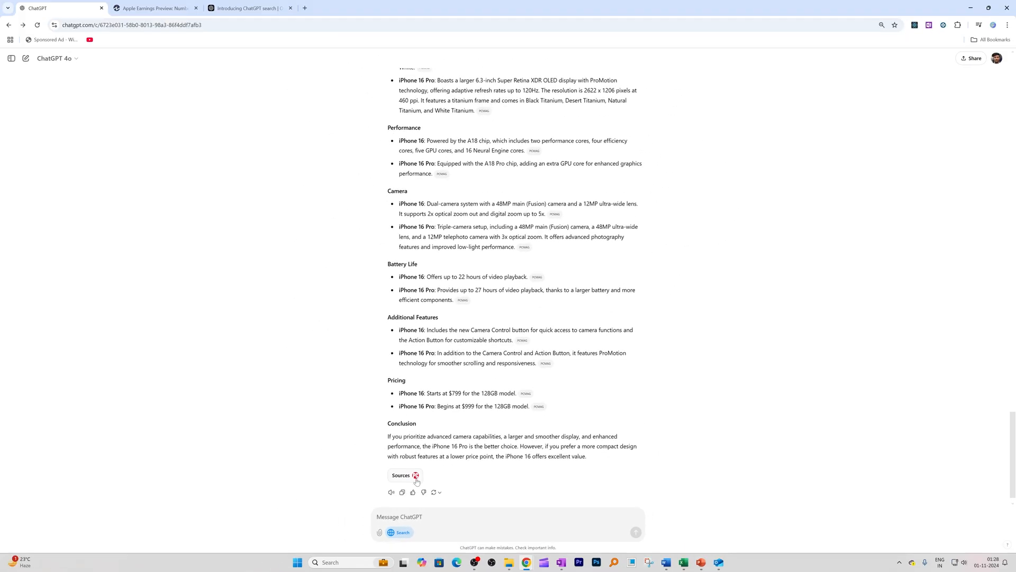
scroll(down, 3)
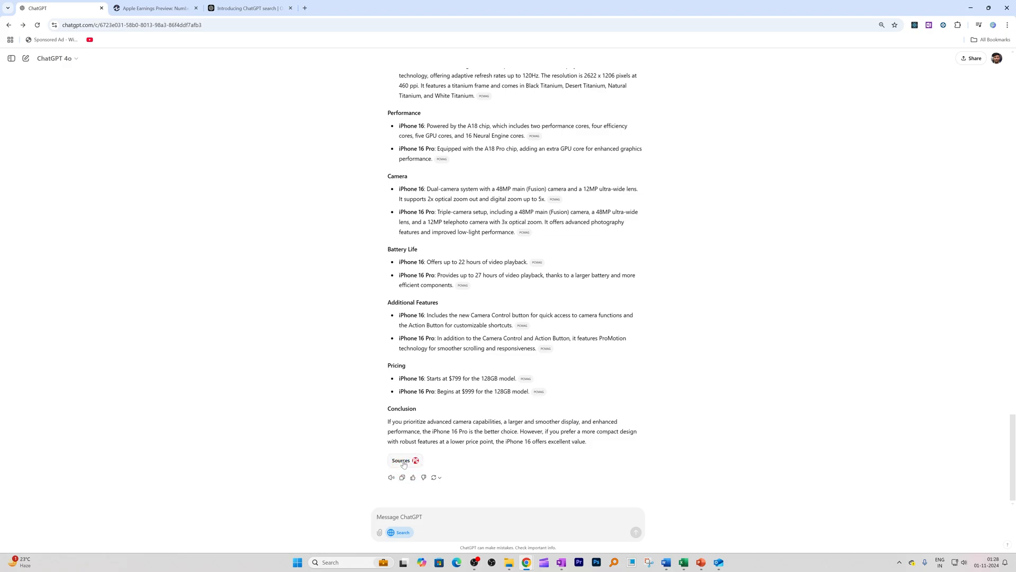
click(402, 461)
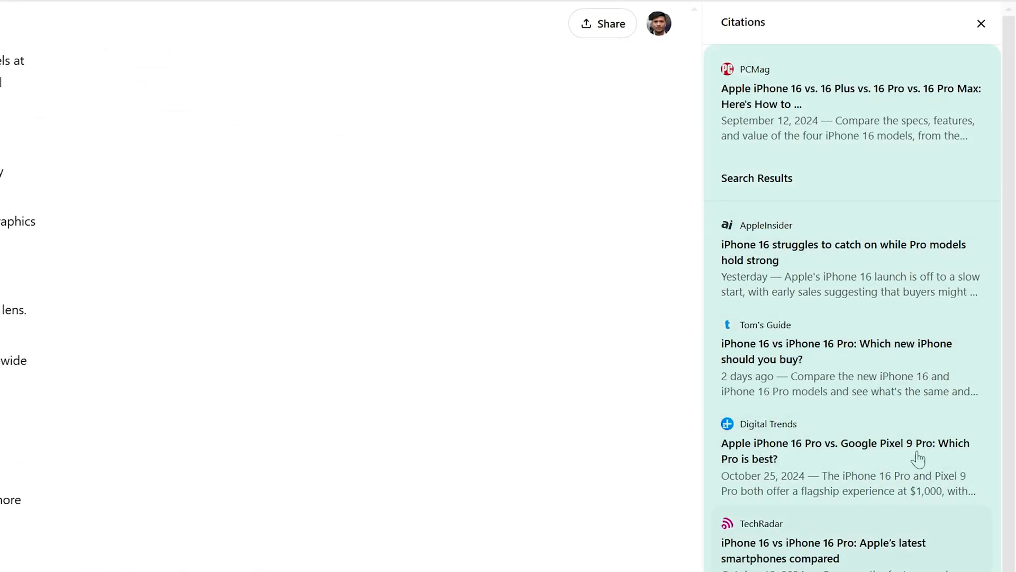
scroll(down, 3)
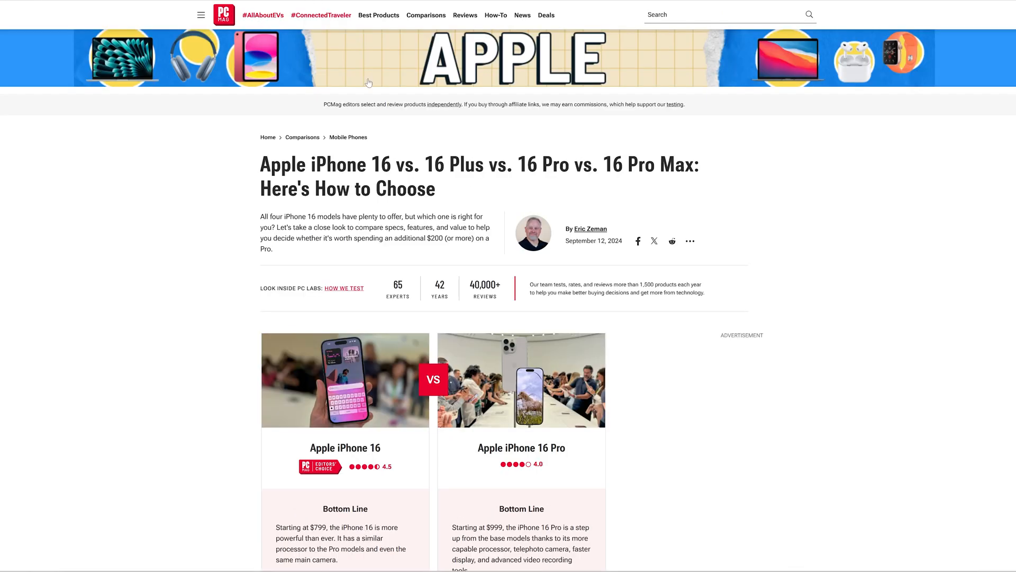
scroll(down, 3)
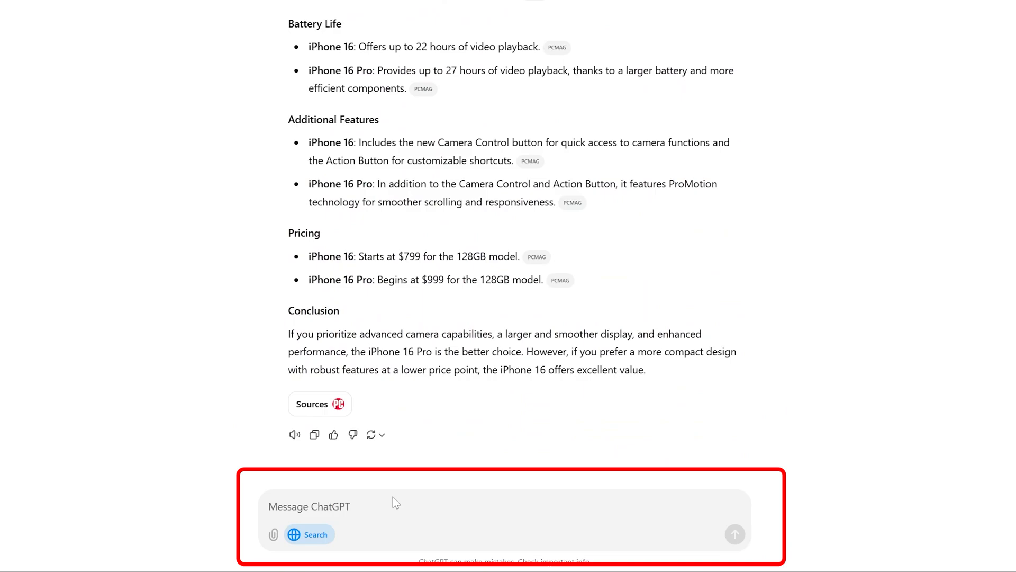
Step: Send 'iPhone 16 vs. 16 Pro tabular comparision' to get a feature-by-feature table
text(iPhone 16 vs. 16 Pro)
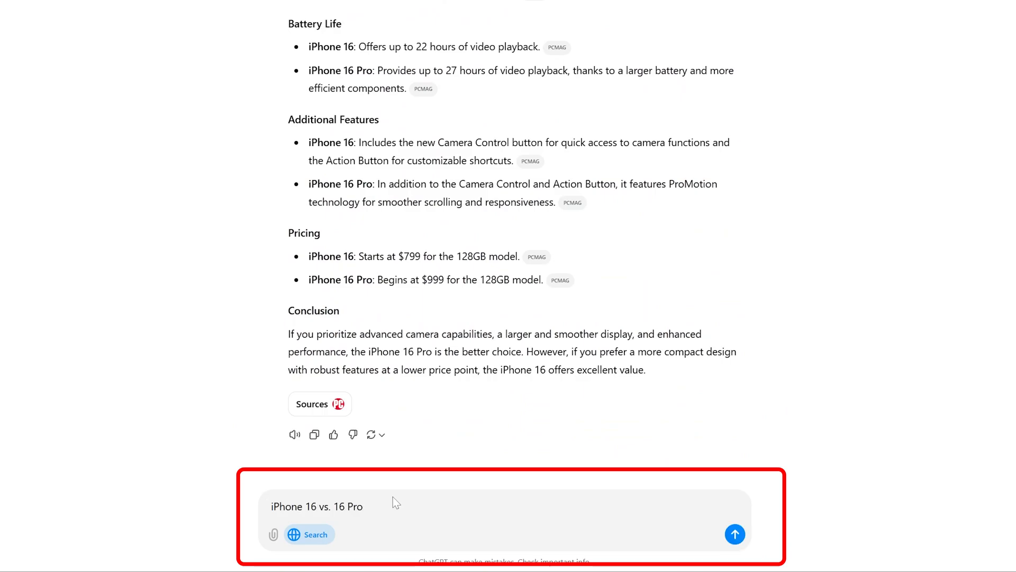
text(tab)
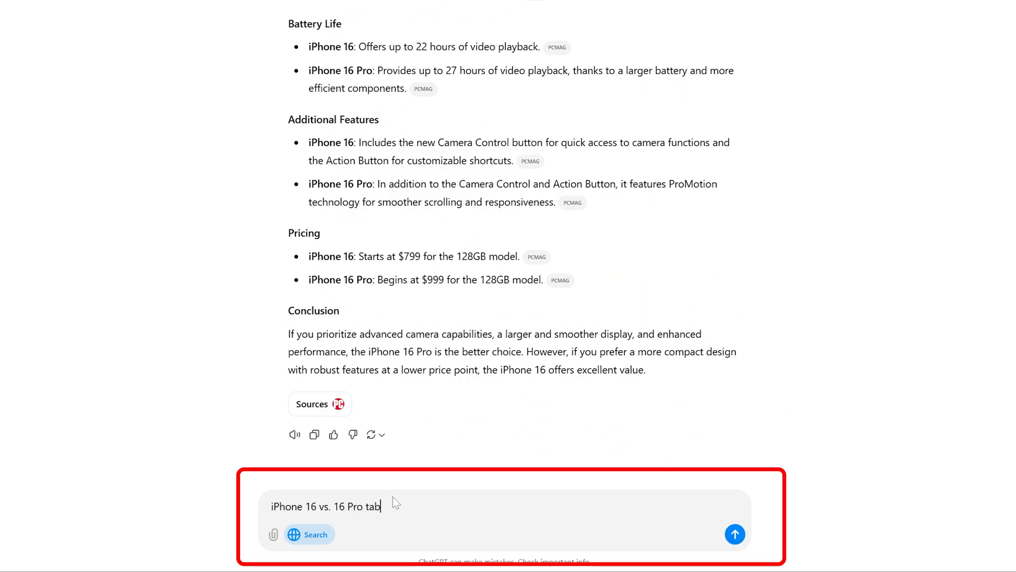
text(ular compar)
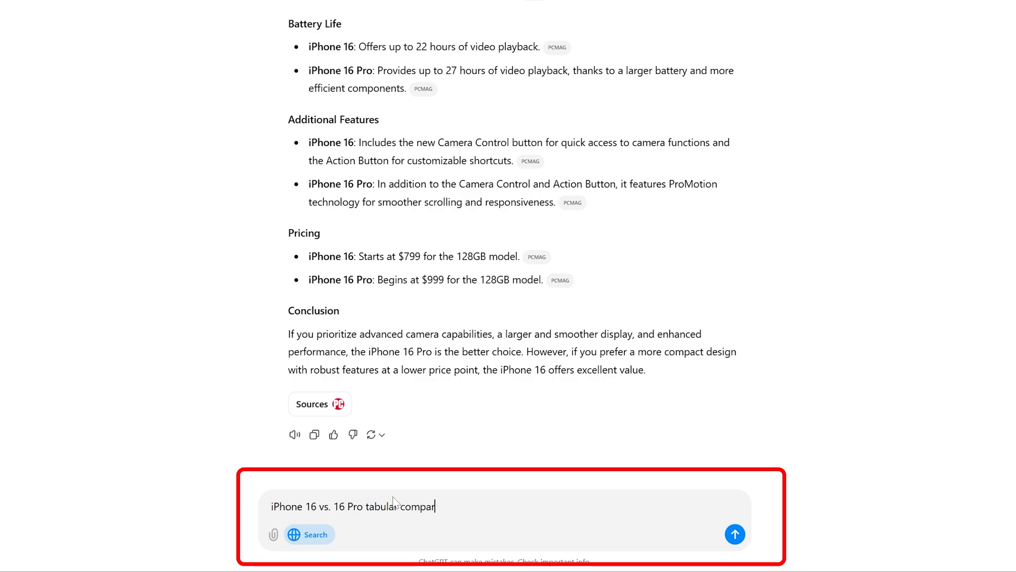
text(ision)
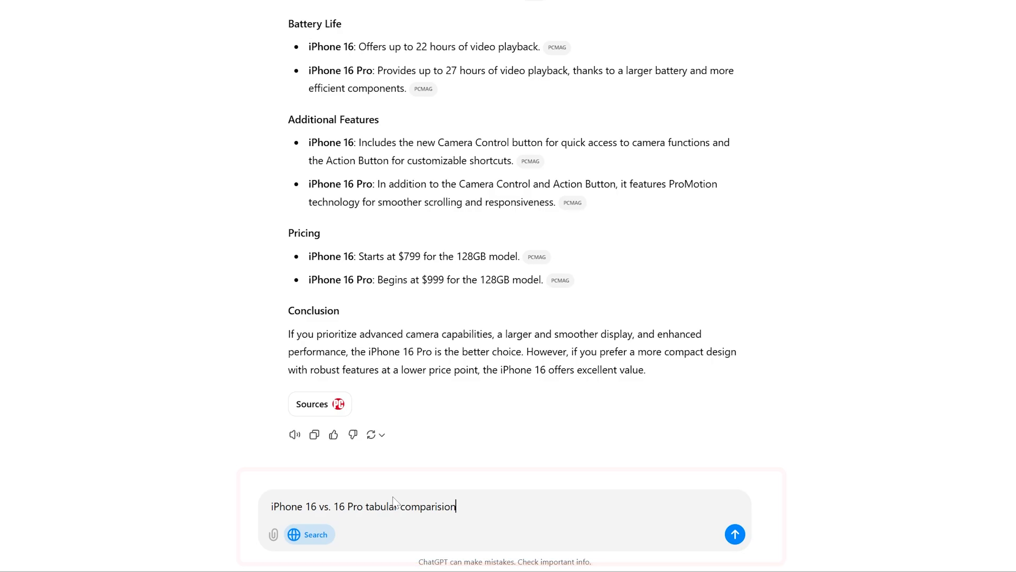
click(733, 533)
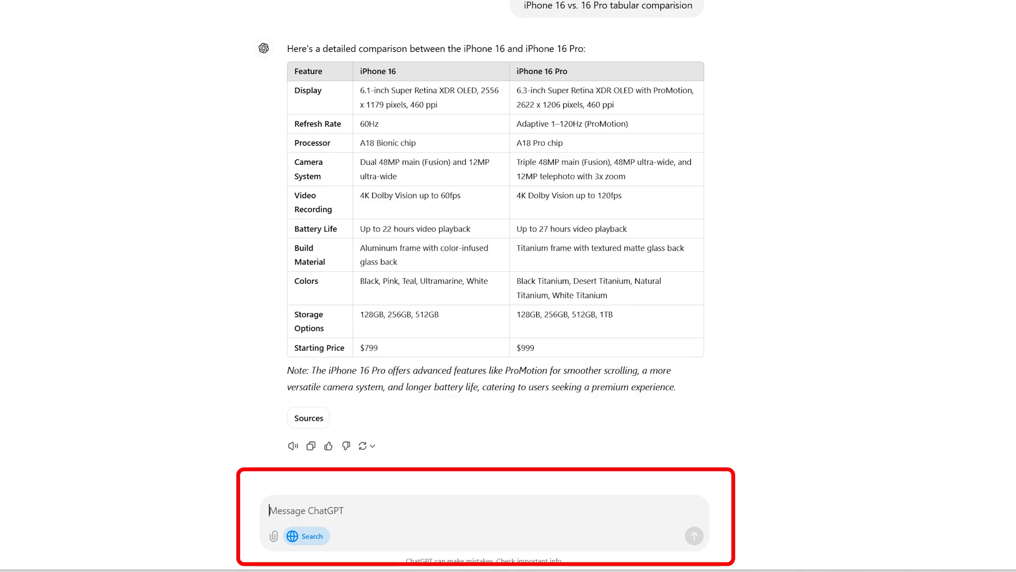
Step: Send 'Google and ChatGPT's monthly visits in table format' and highlight the two column headers
text(Google and ChatGPT's monthly visits)
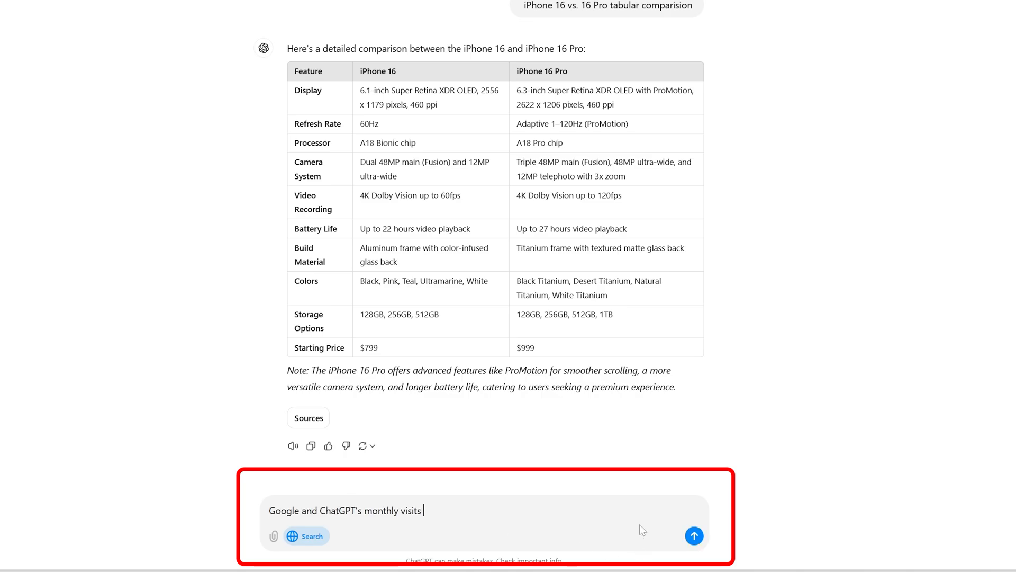
mouse_move(615, 522)
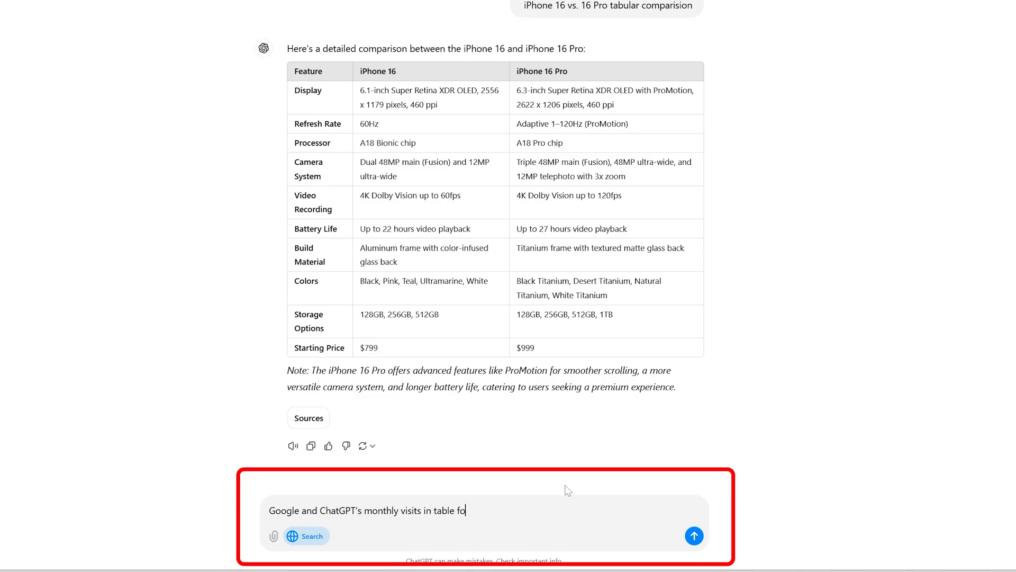
click(693, 536)
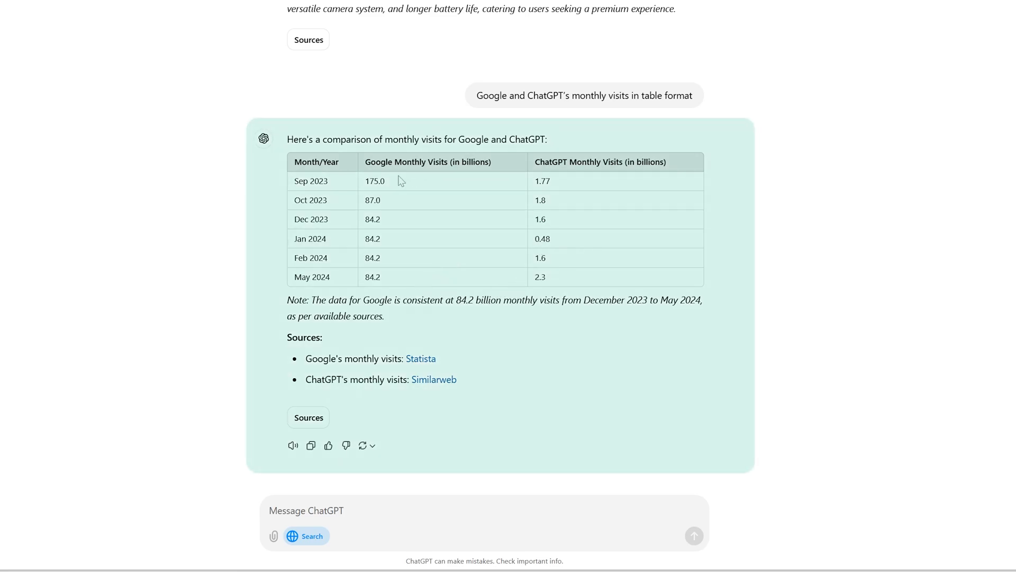
double_click(428, 161)
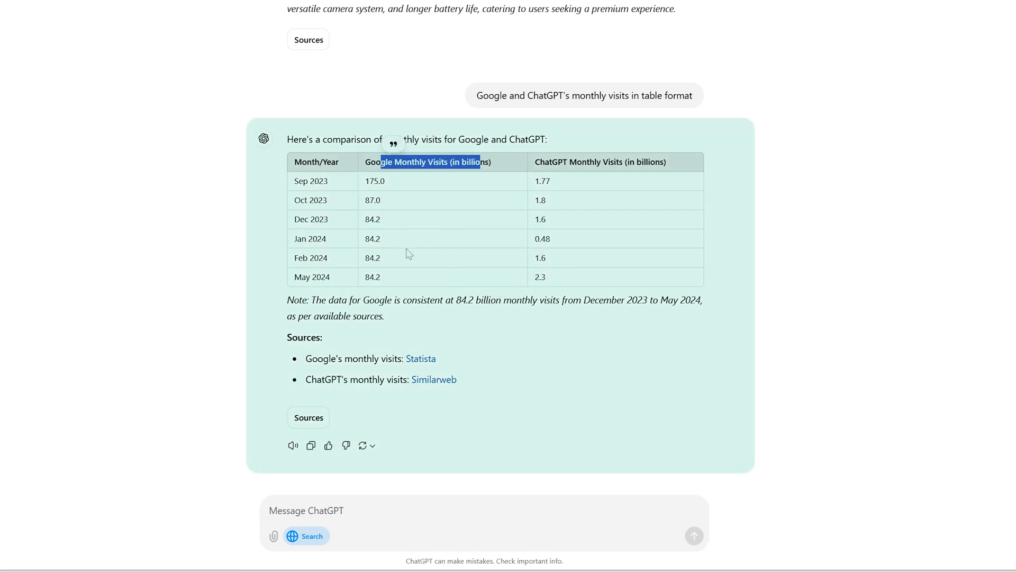
double_click(372, 276)
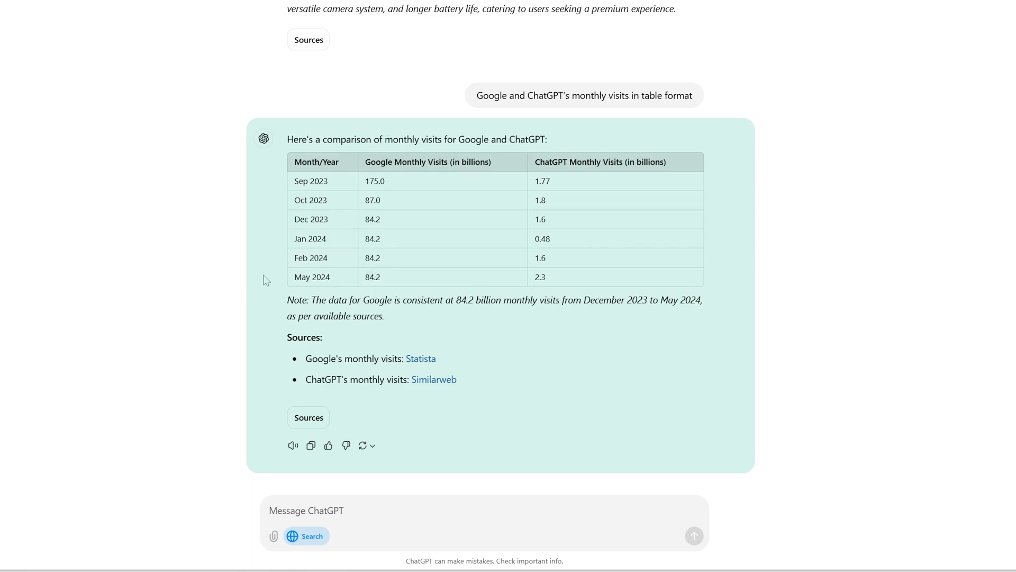
drag(556, 161, 665, 161)
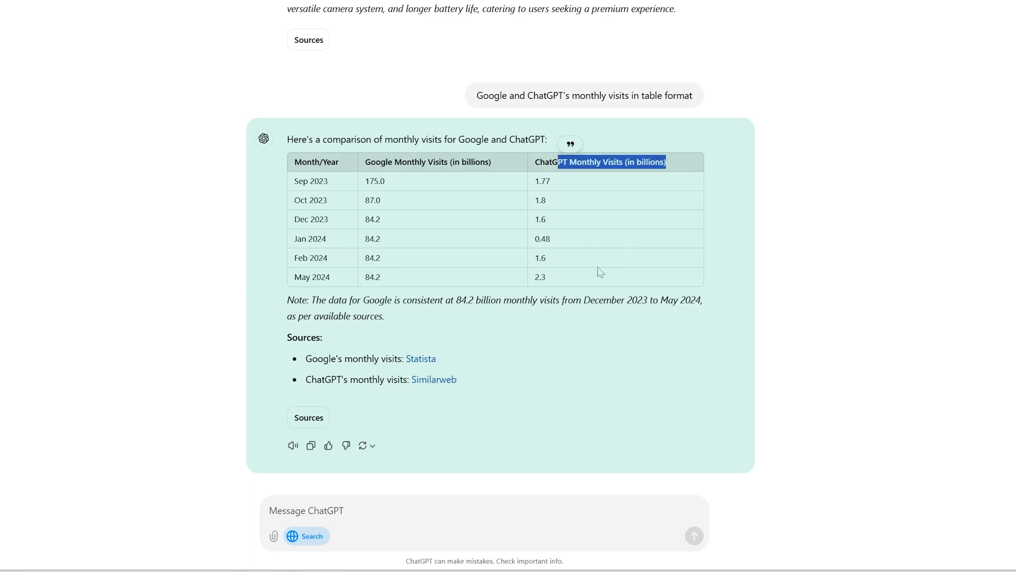